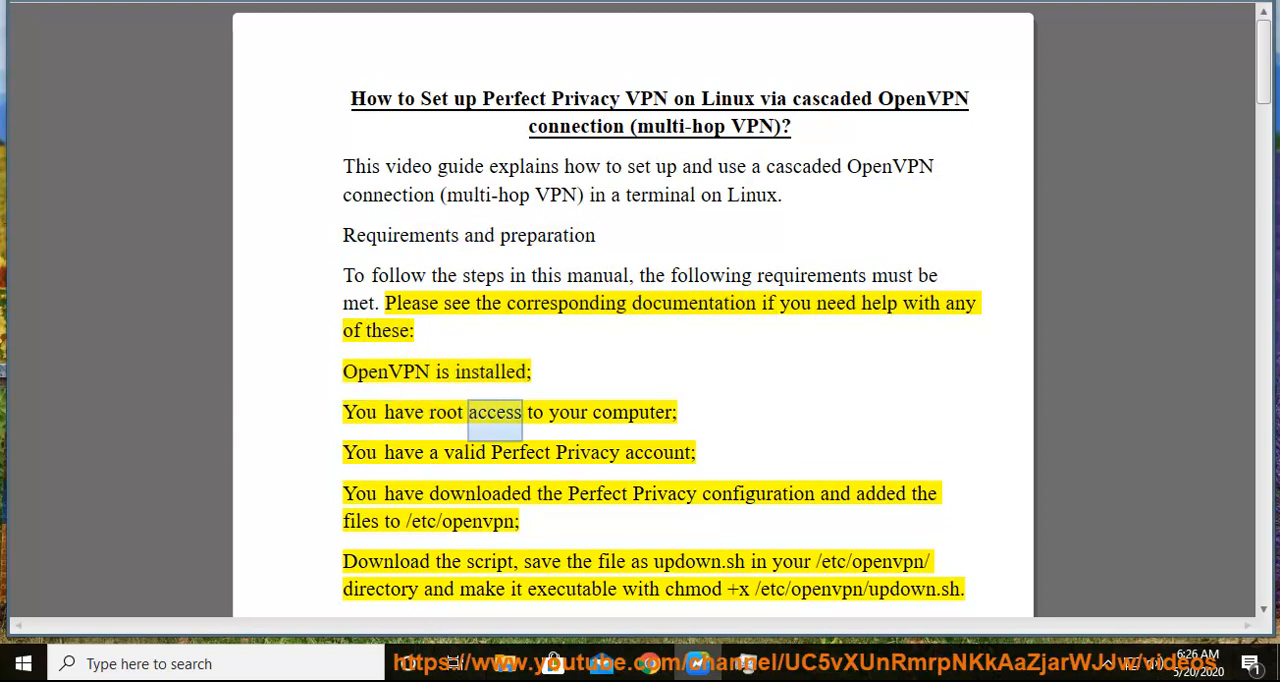
Read aloud the Requirements and preparation list, following the yellow highlight down to step 1.
double_click(520, 452)
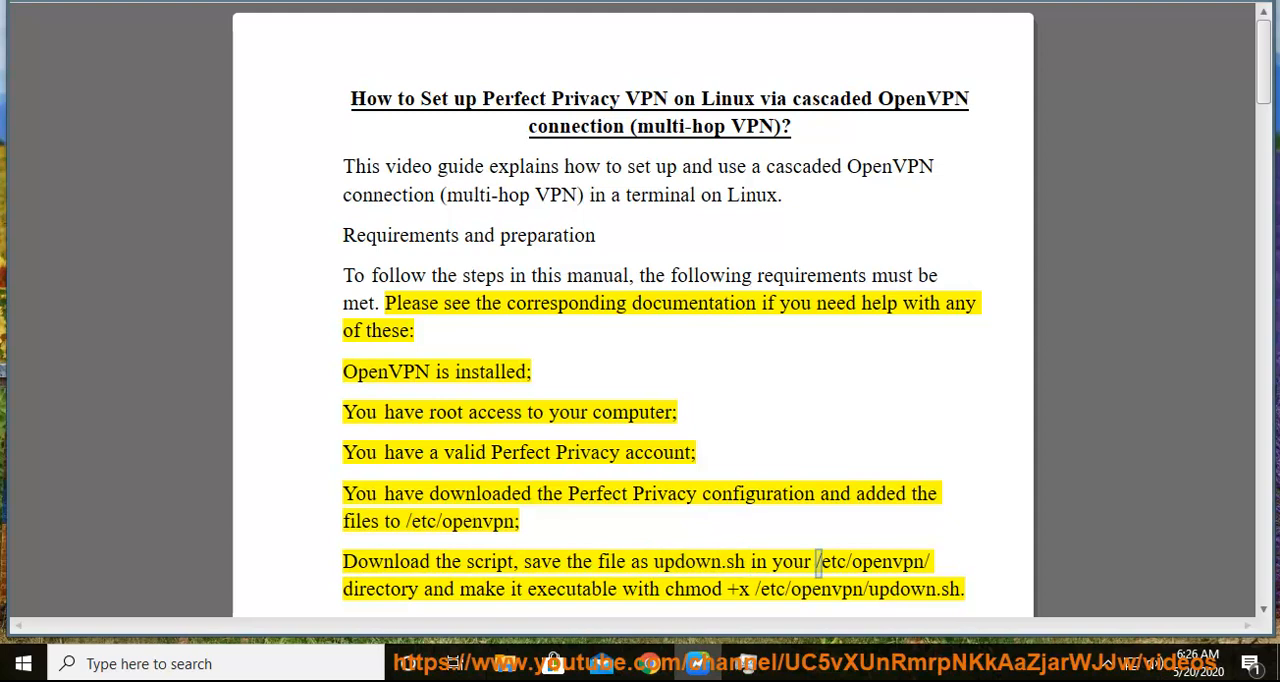
double_click(436, 588)
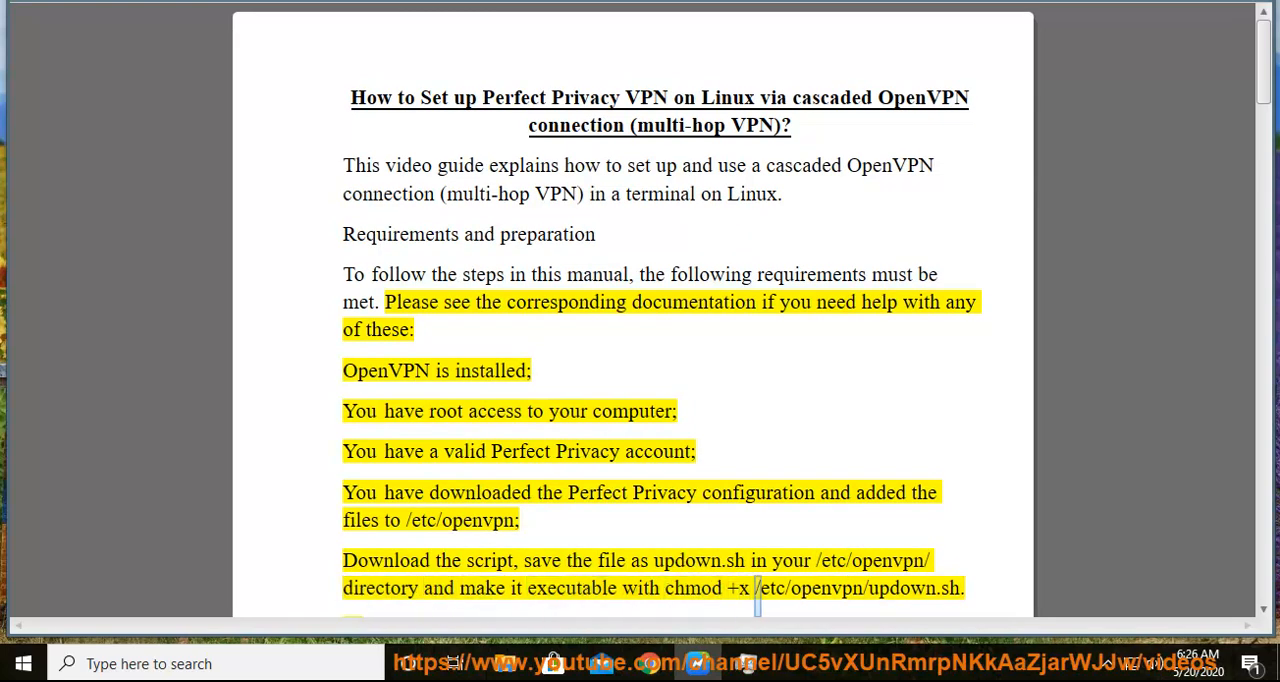
scroll(down, 3)
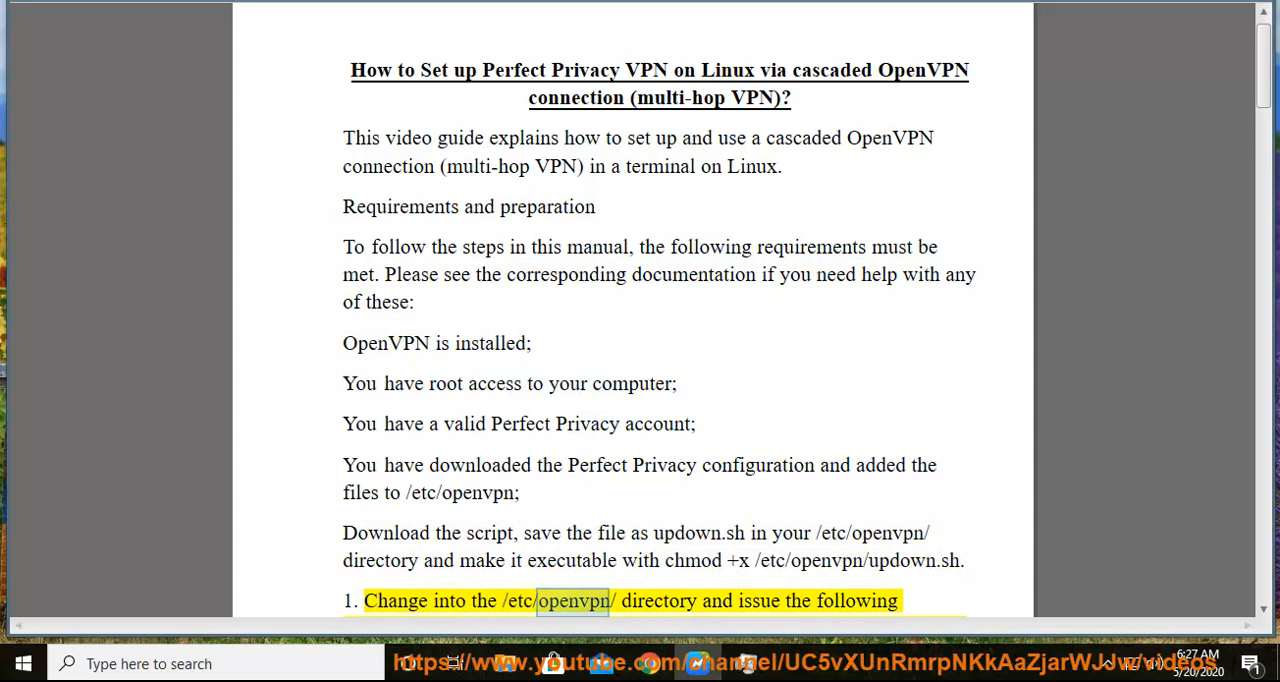
Read step 1's sudo openvpn London.conf and updown.sh command aloud, scrolling to step 2.
scroll(down, 3)
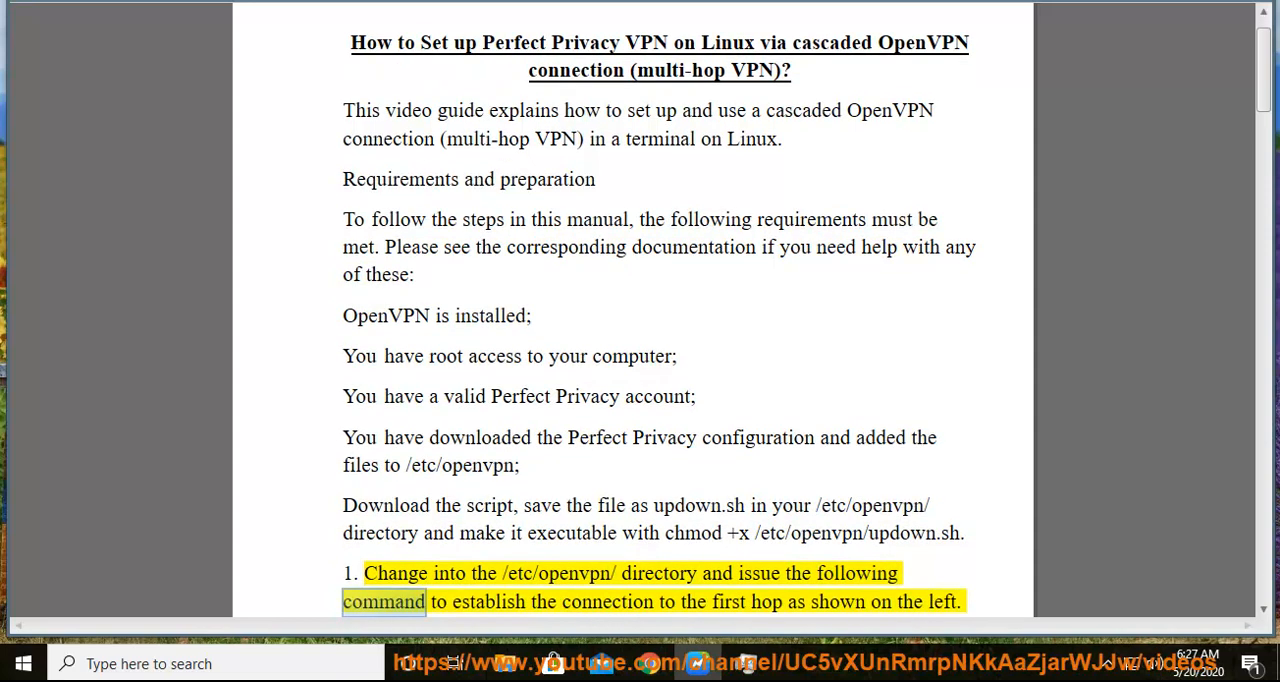
double_click(838, 601)
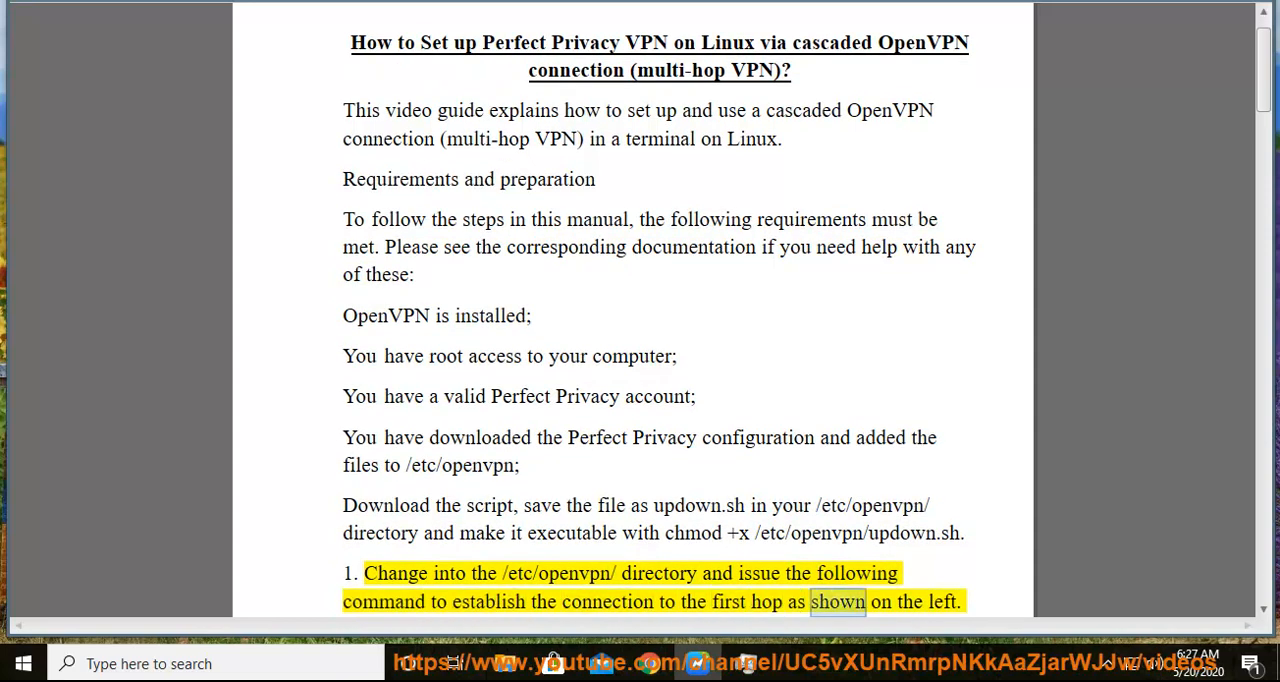
scroll(down, 3)
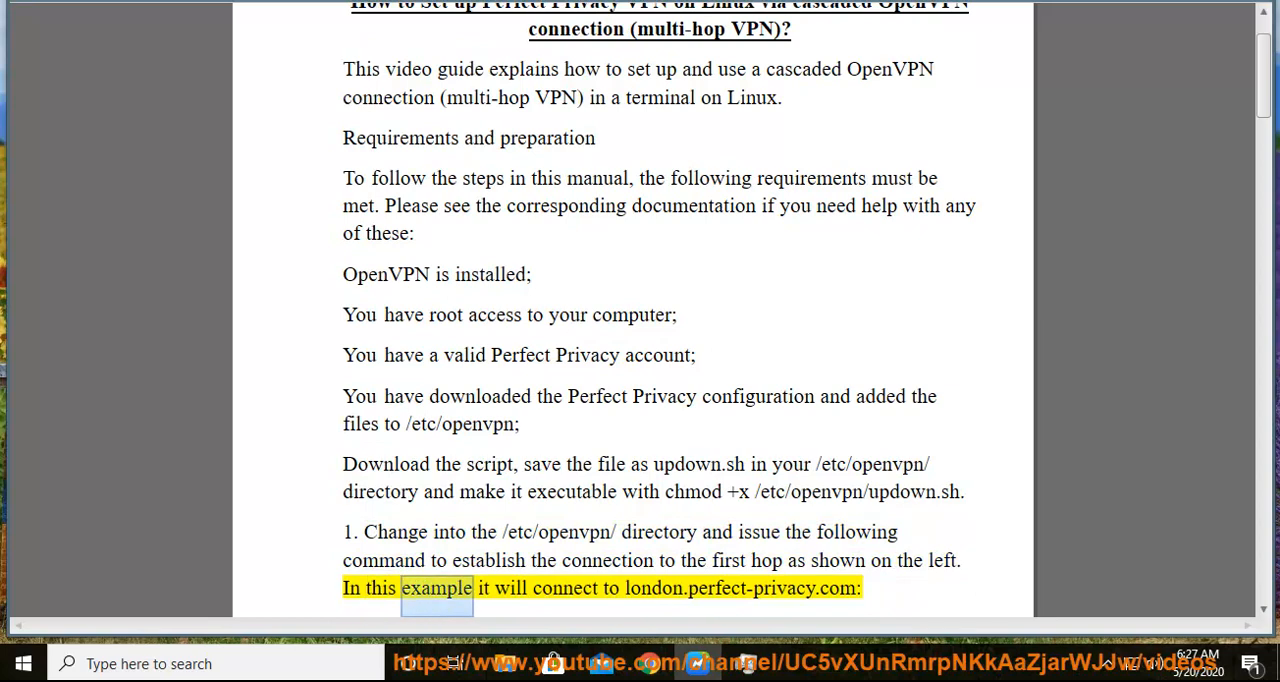
double_click(740, 588)
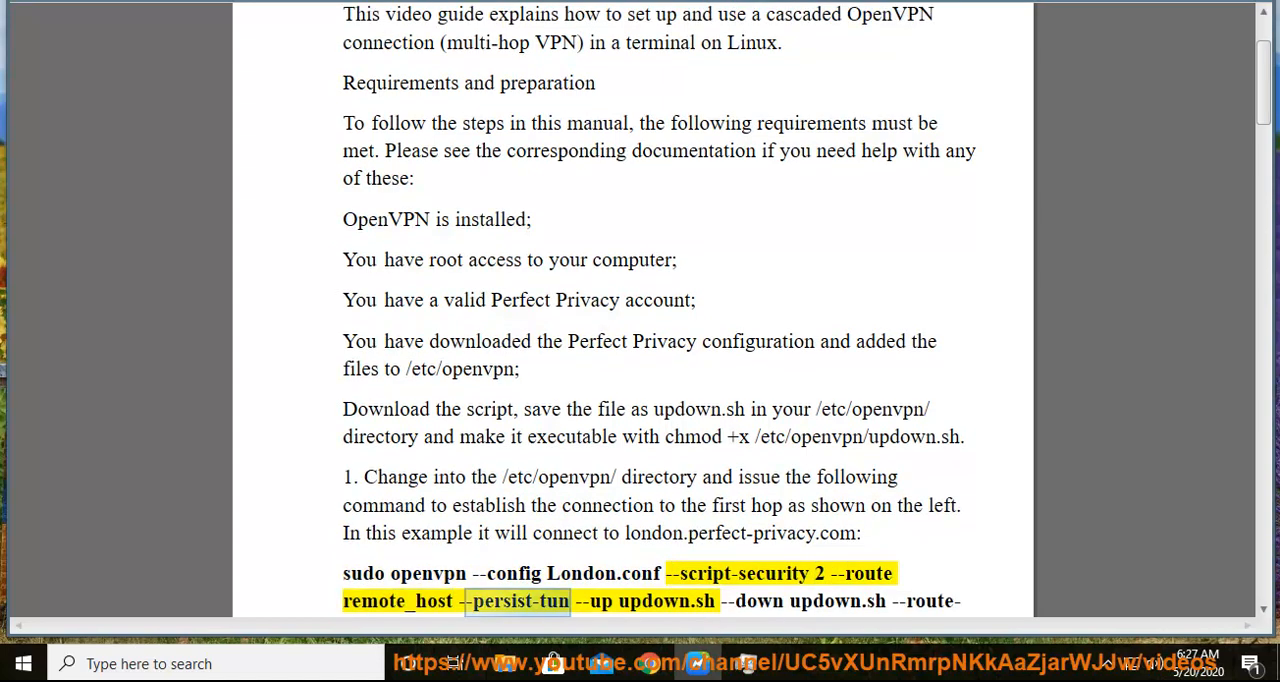
double_click(664, 601)
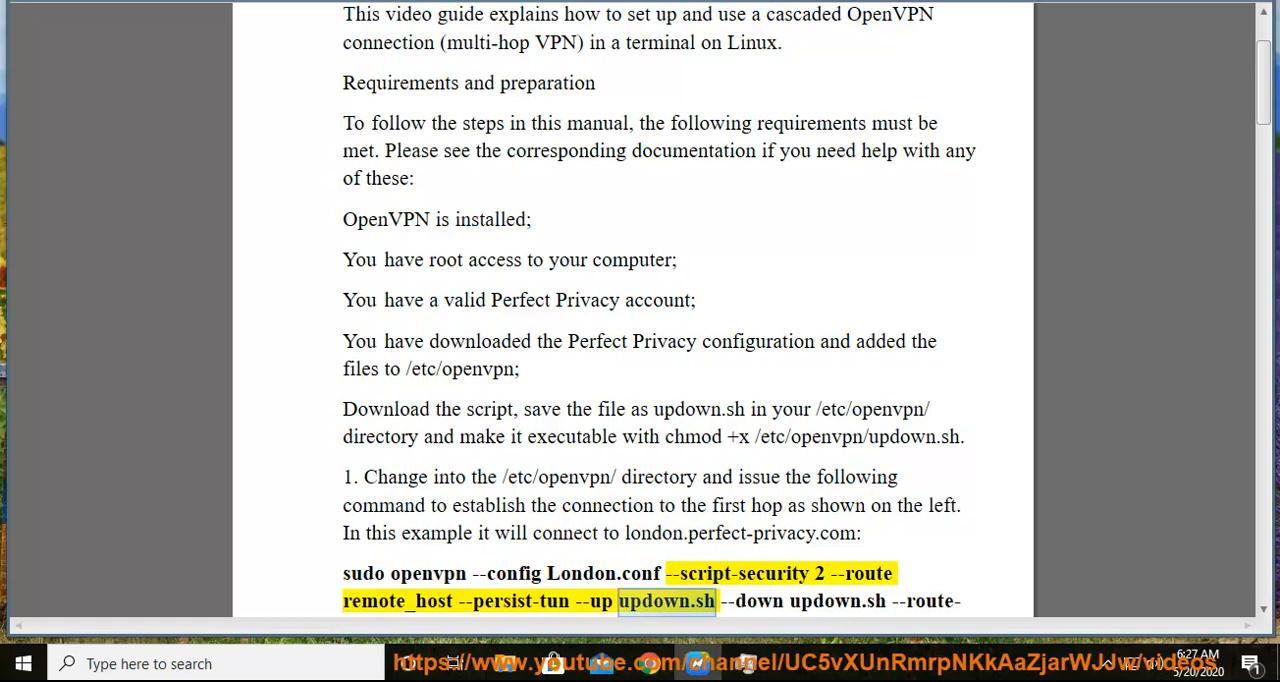
double_click(837, 601)
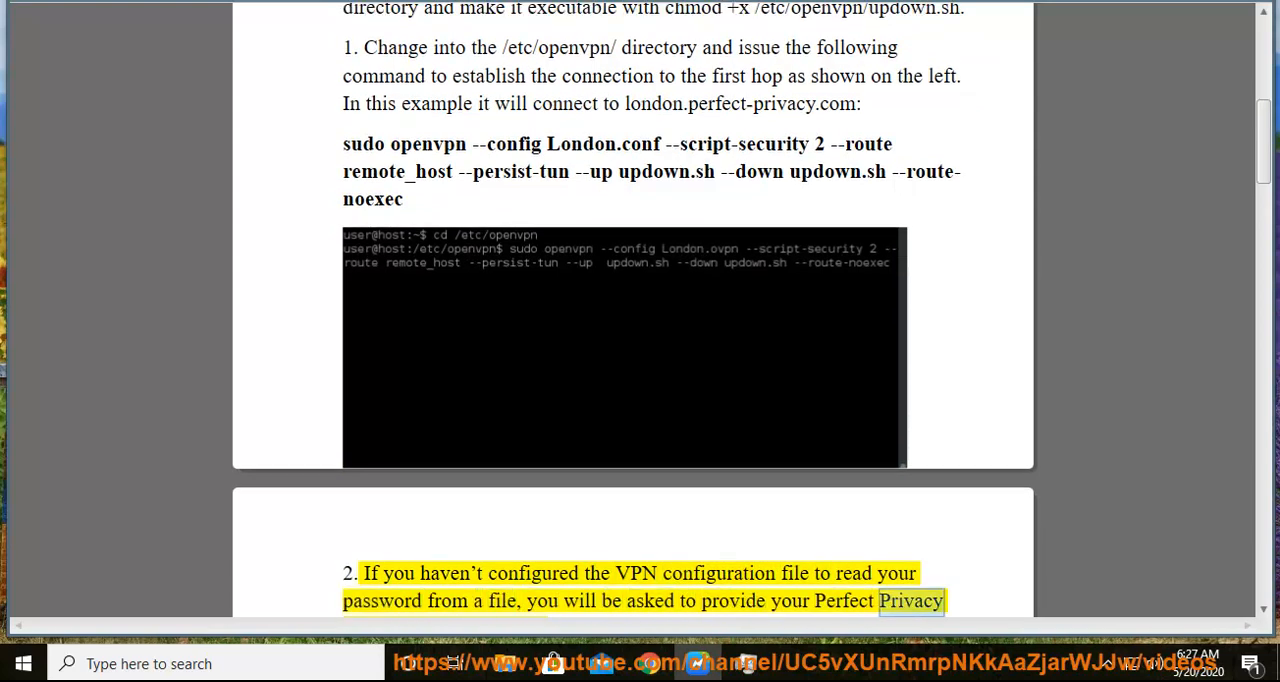
Scroll through step 2's username and password prompts and step 3's second-hop command copying.
scroll(down, 3)
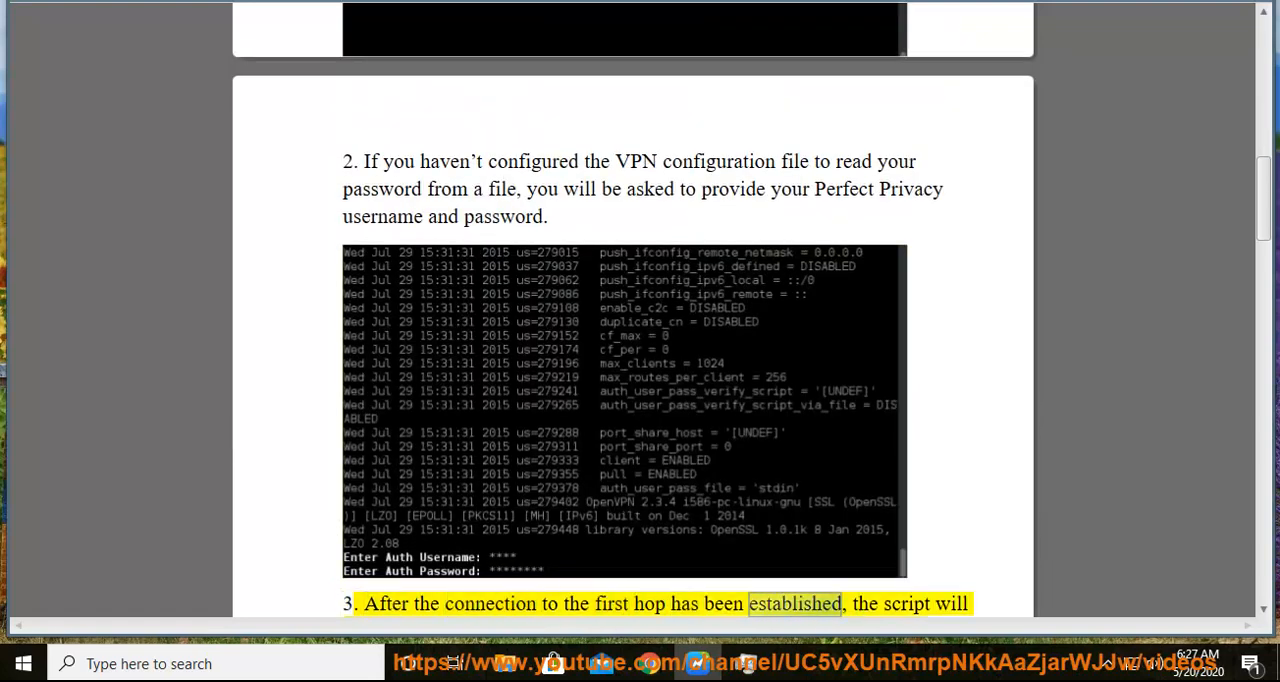
scroll(down, 3)
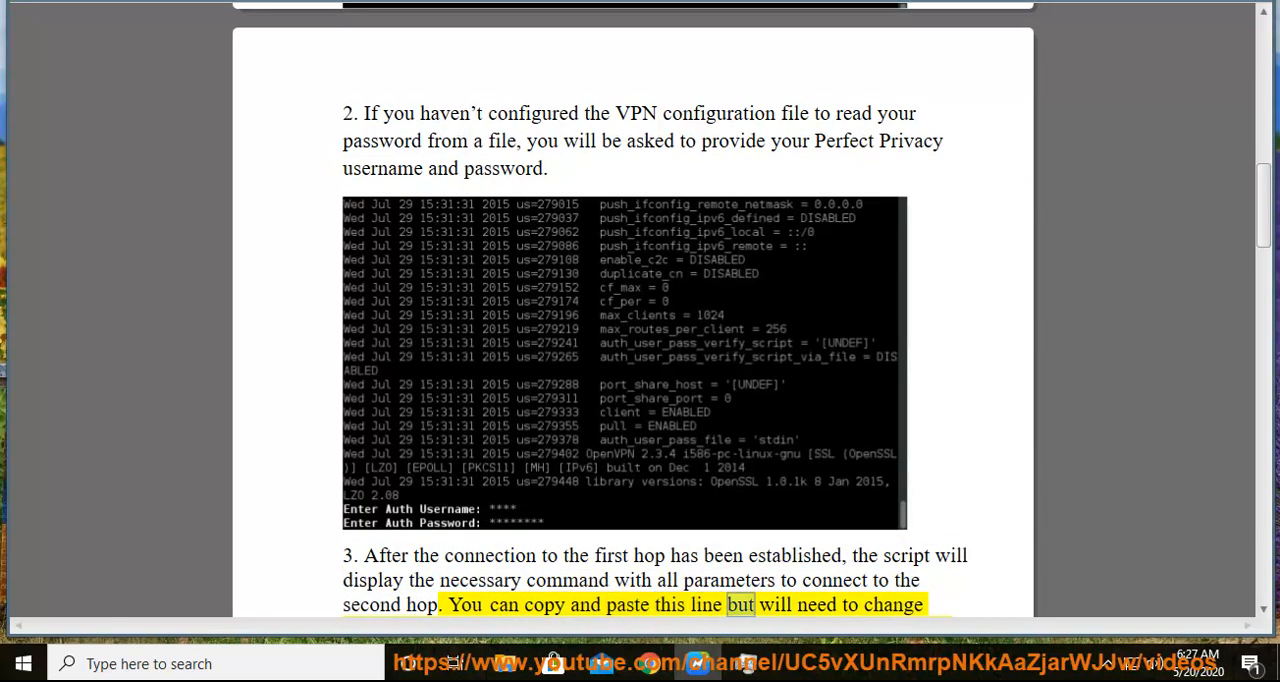
scroll(down, 3)
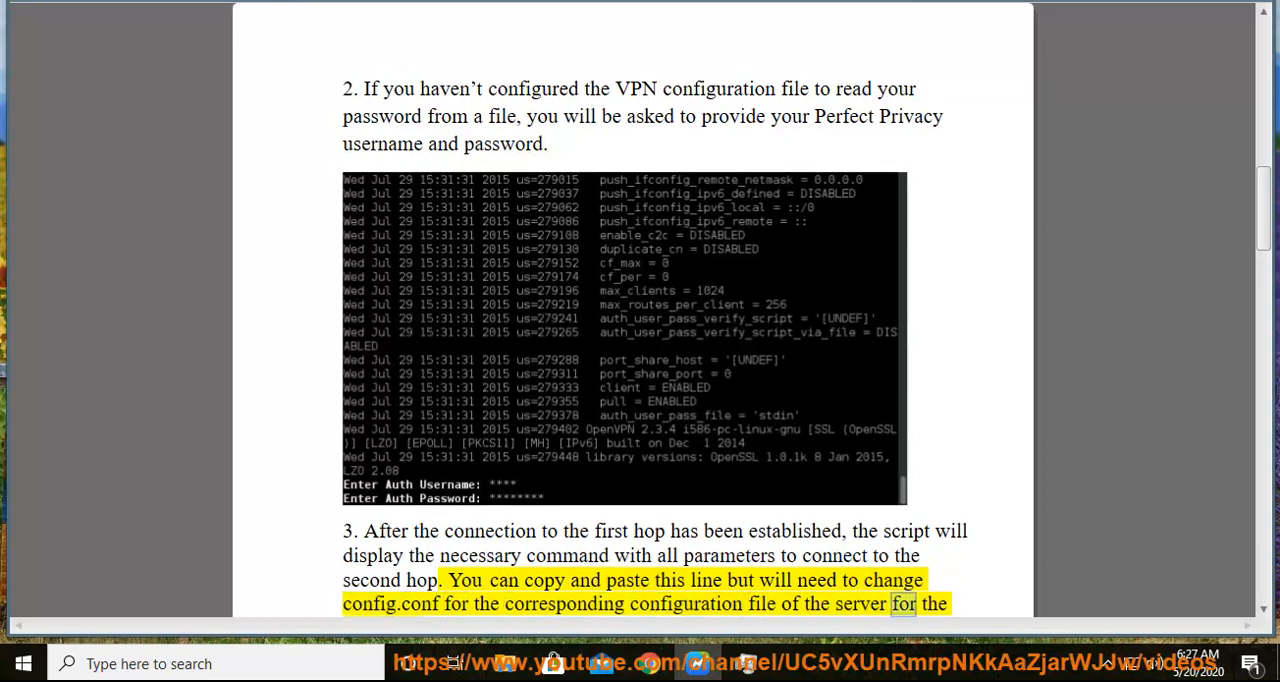
scroll(down, 3)
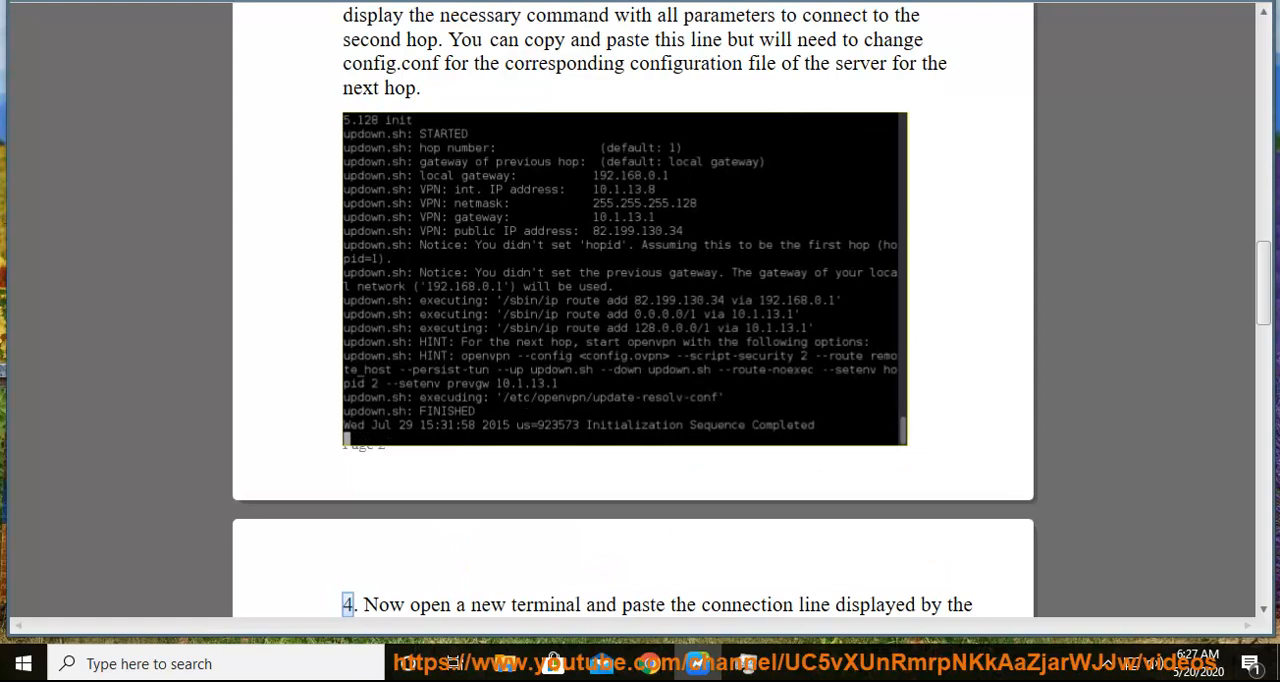
Read step 4 aloud, pasting the second-hop command for rotterdam.perfect-privacy.com, scrolling to step 5.
double_click(745, 604)
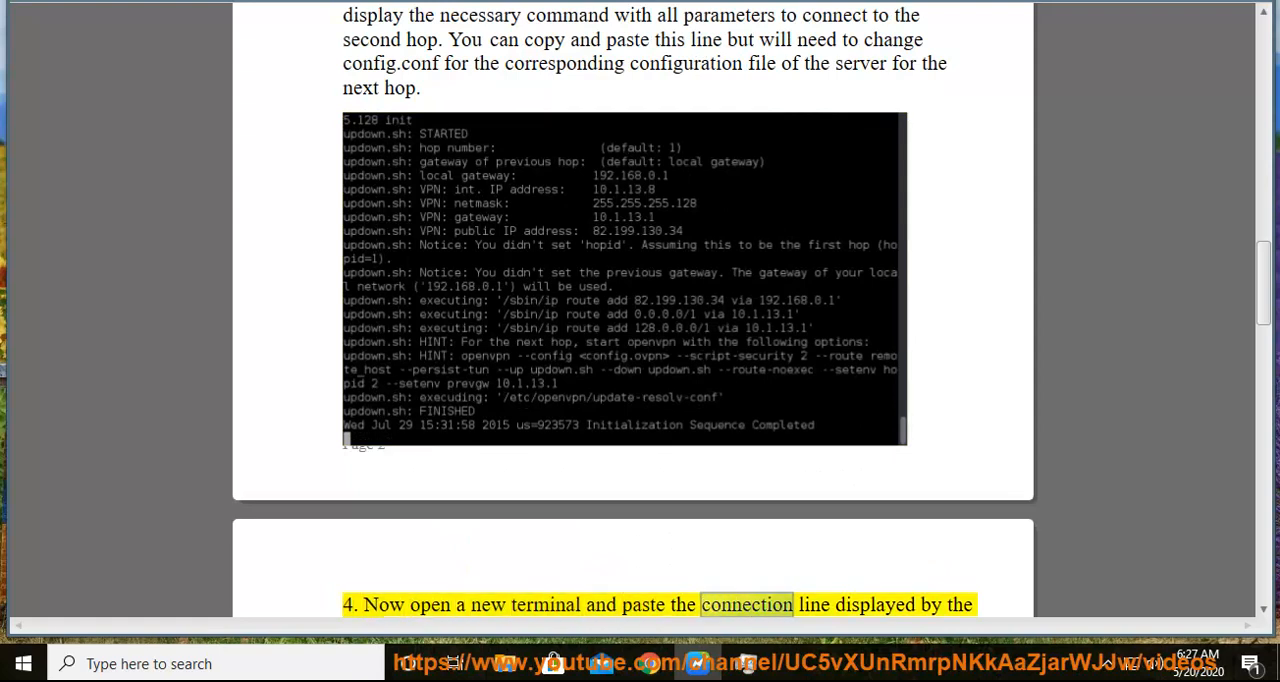
scroll(down, 3)
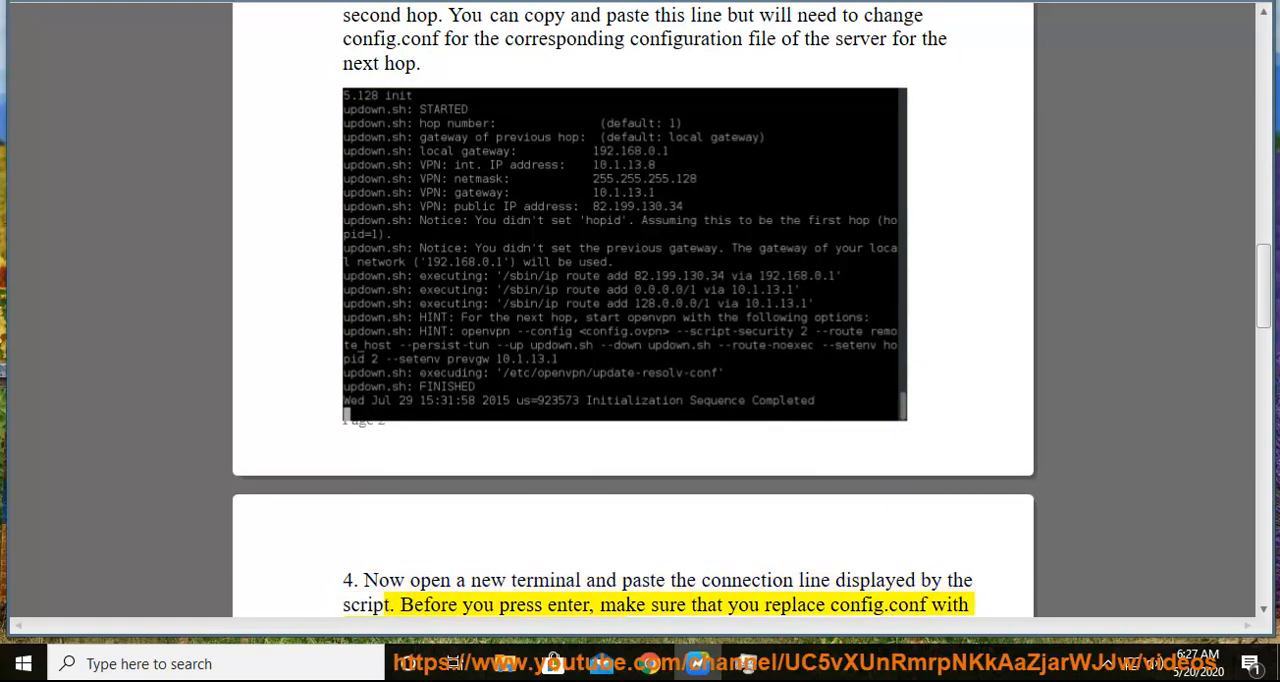
double_click(793, 605)
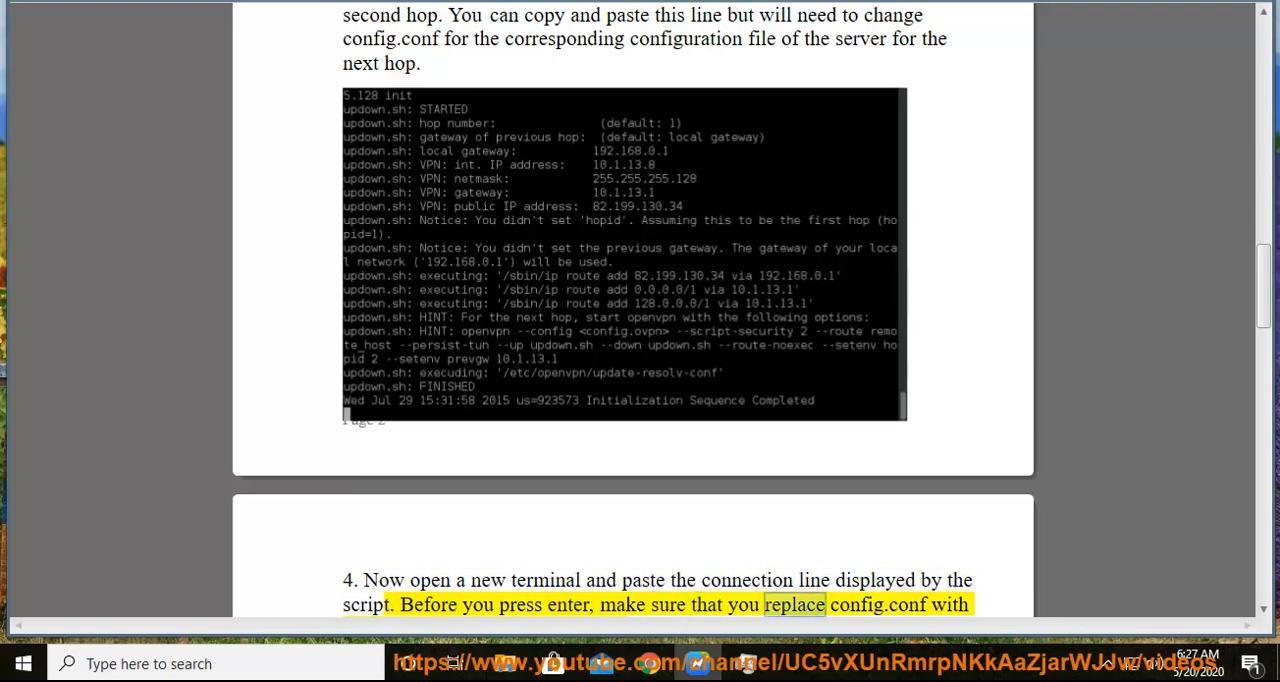
scroll(down, 3)
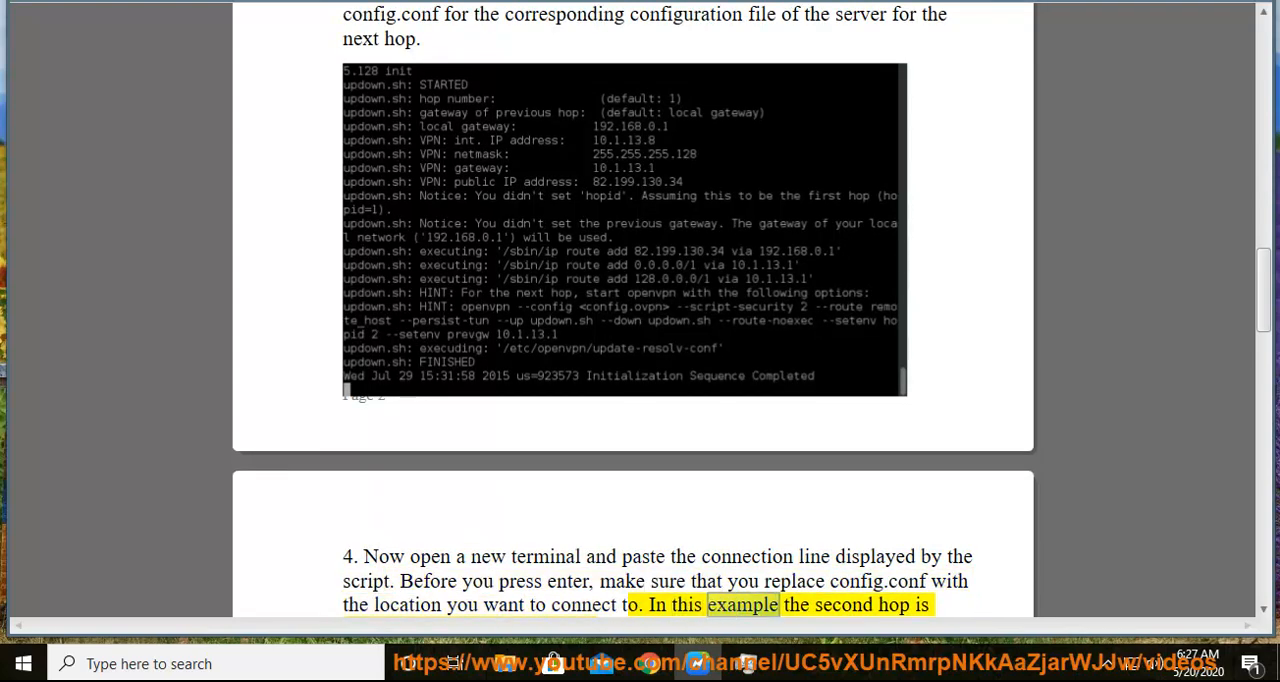
scroll(down, 3)
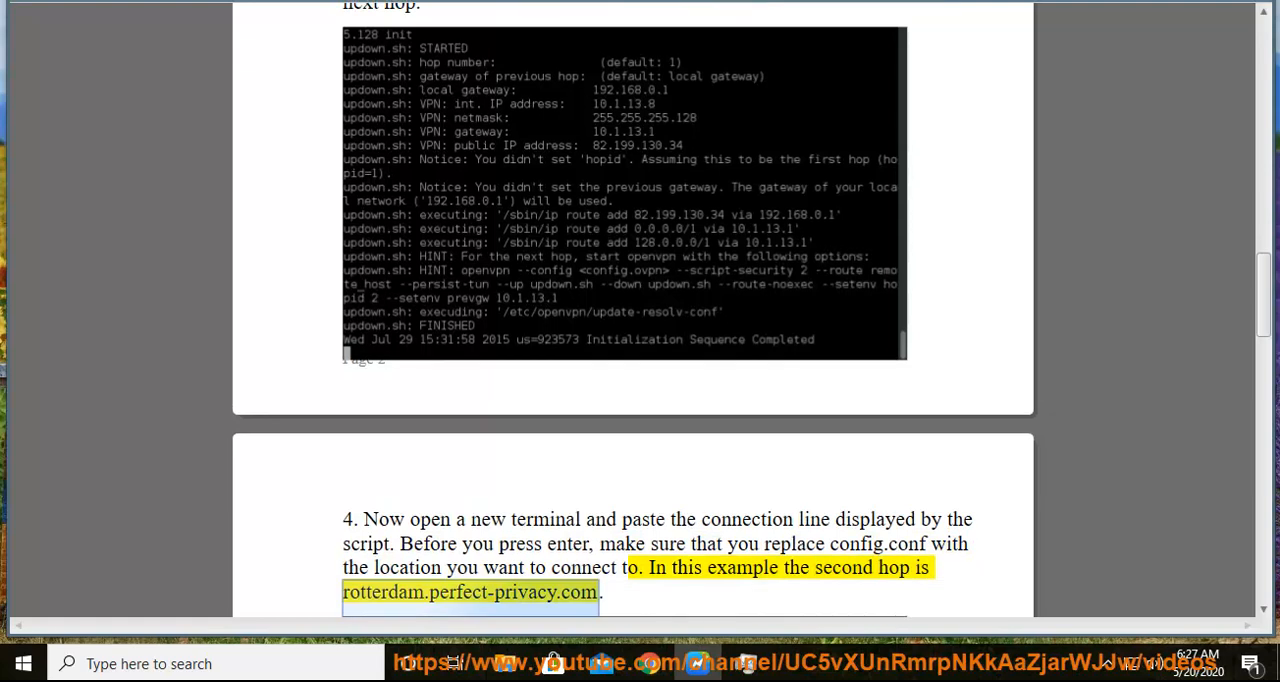
scroll(down, 3)
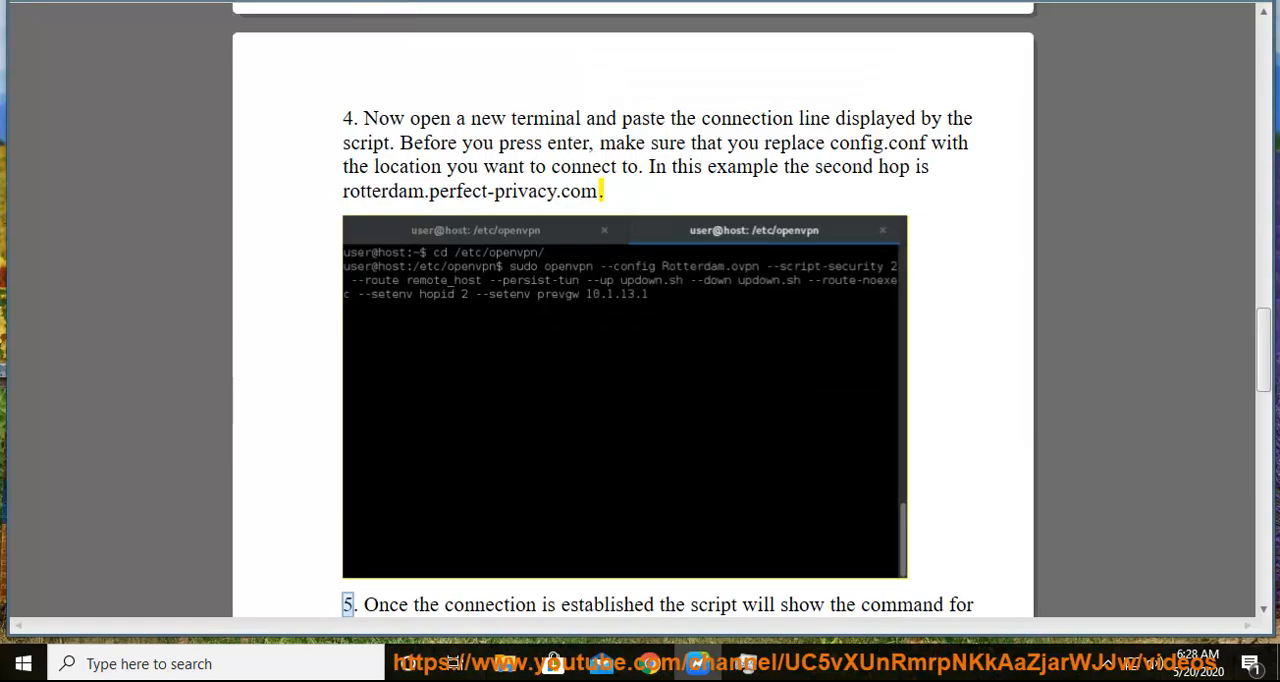
Read step 5's Reykjavik third hop and step 6's note on repeating steps for more hops.
double_click(712, 604)
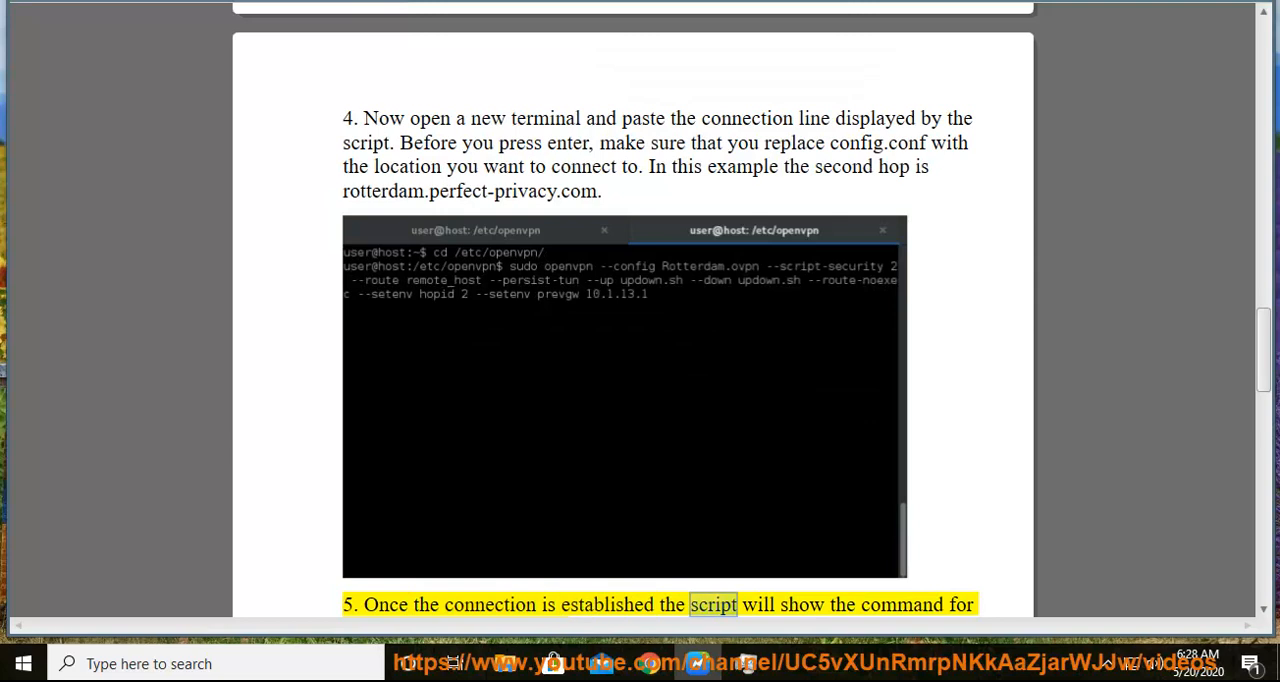
scroll(down, 3)
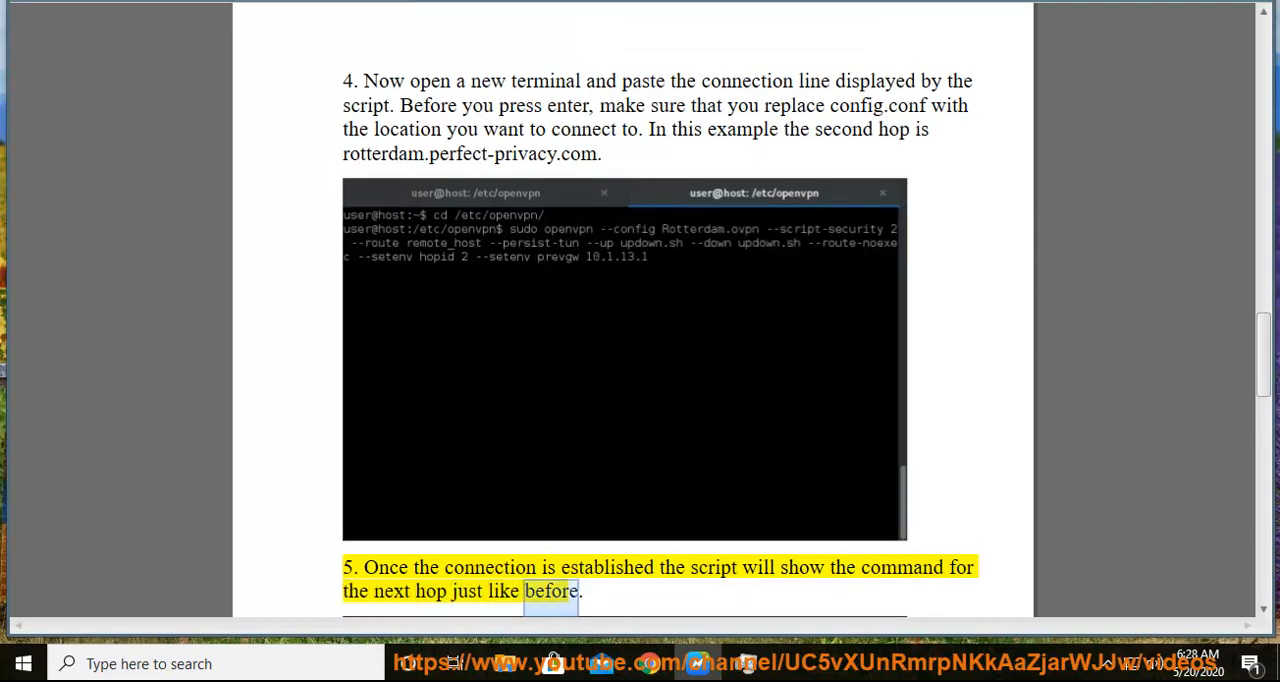
scroll(down, 3)
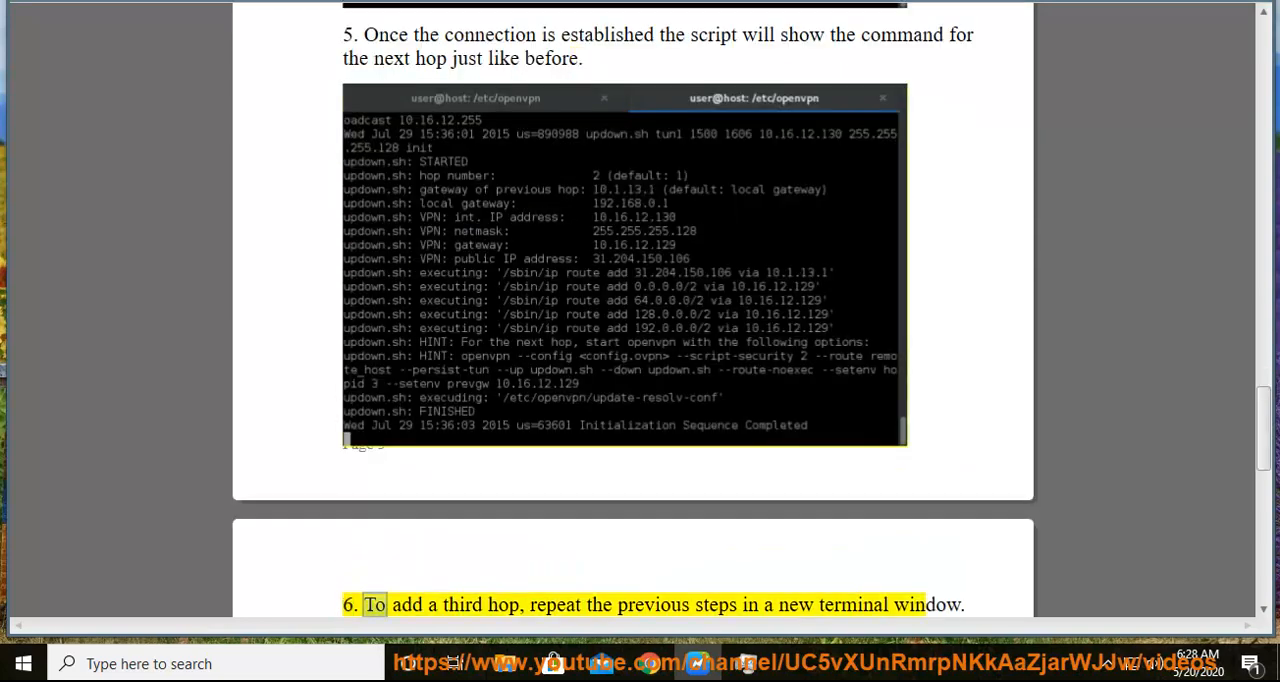
double_click(795, 605)
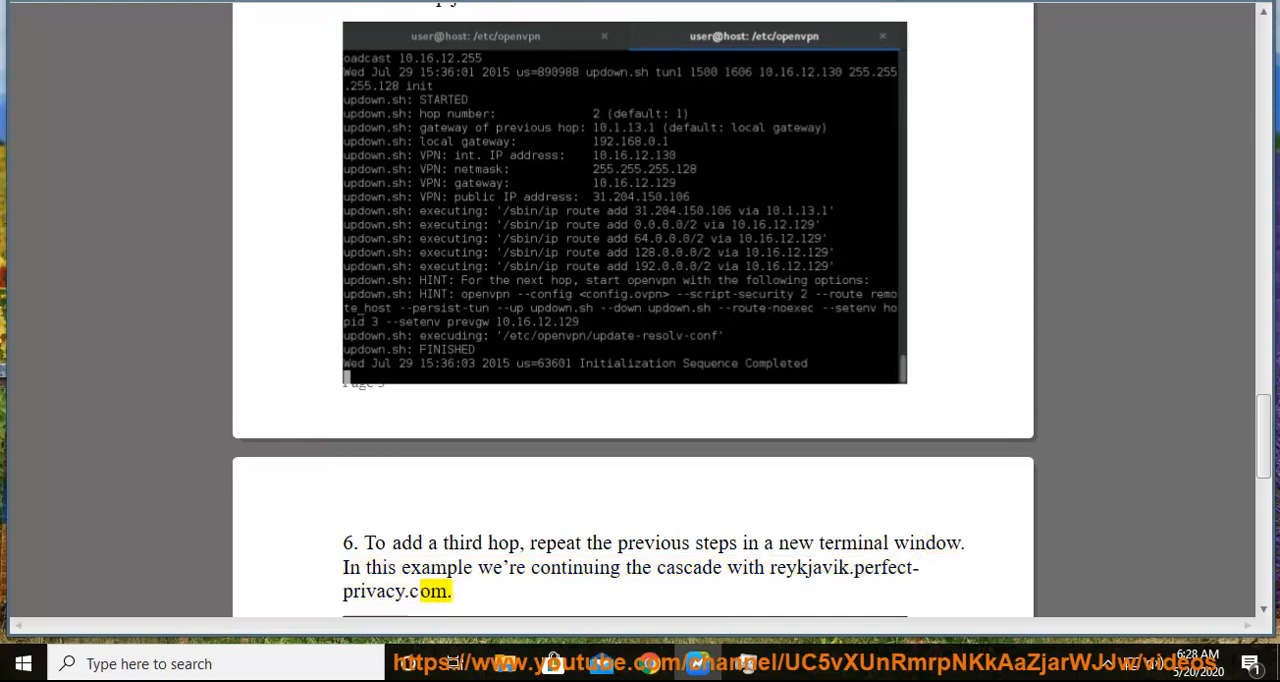
scroll(down, 3)
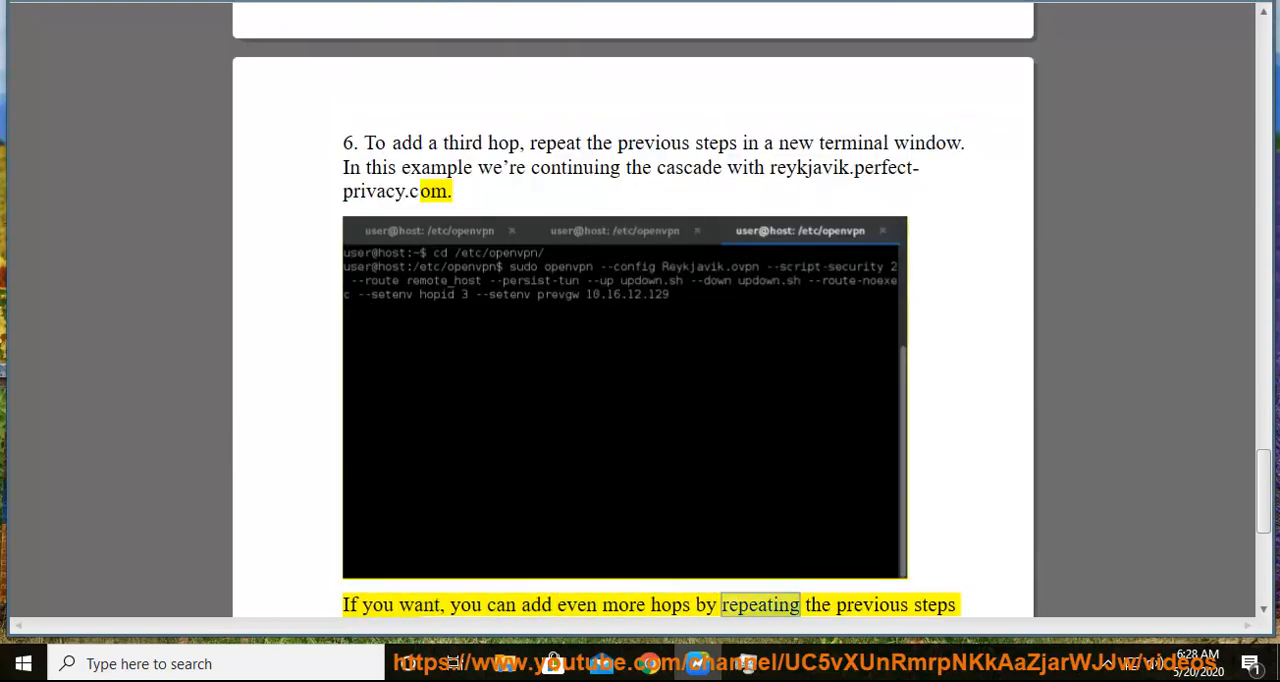
scroll(down, 3)
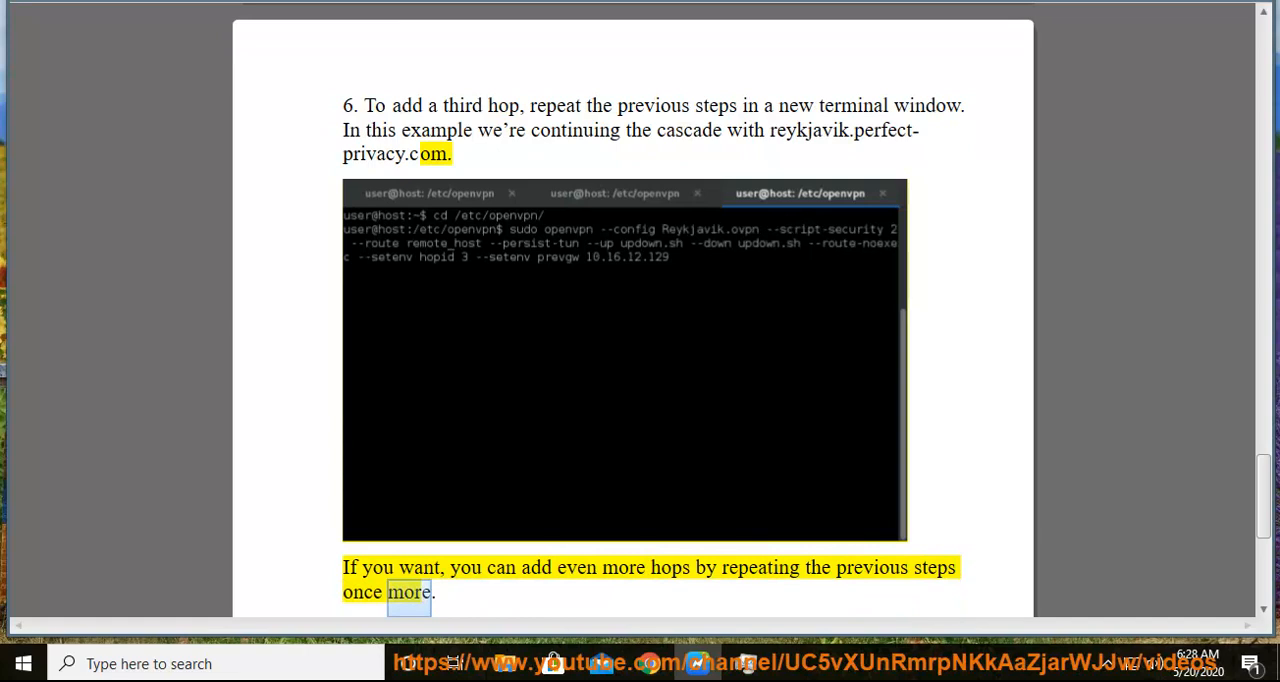